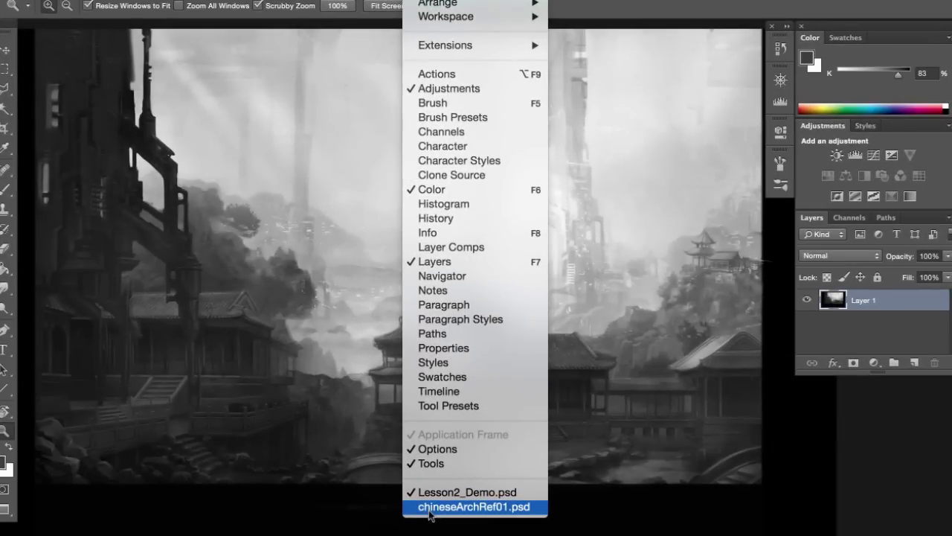
# Step: Bring the Untitled-2 rough line sketch with numbered concept notes to the front
pyautogui.click(475, 506)
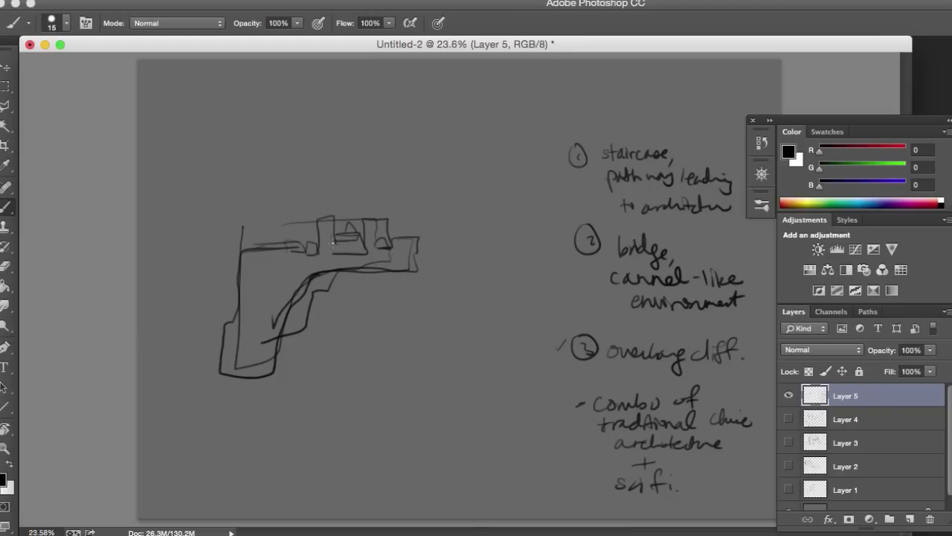
# Step: Arrange the Sketch05 sepia, Blue and Warm document windows tiled side by side
pyautogui.moveTo(327, 238); pyautogui.dragTo(364, 238)
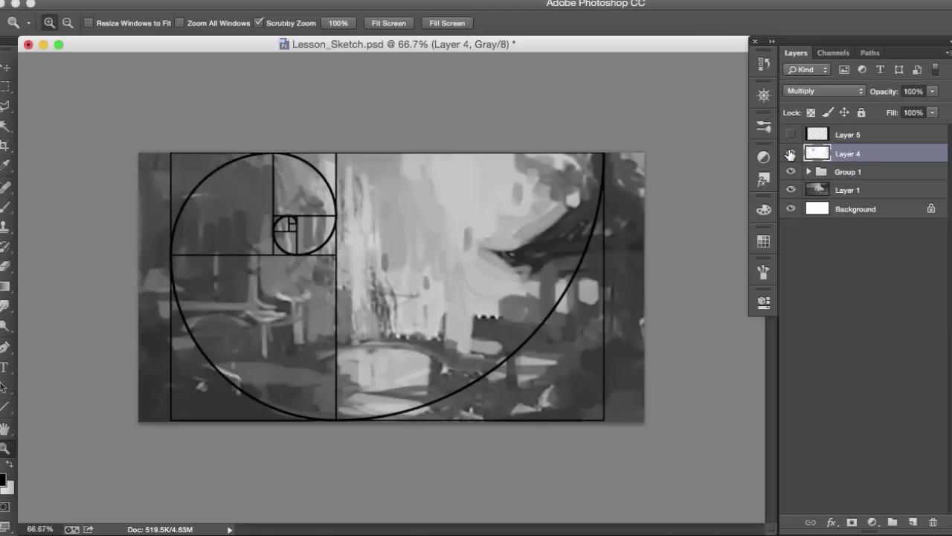
pyautogui.click(792, 134)
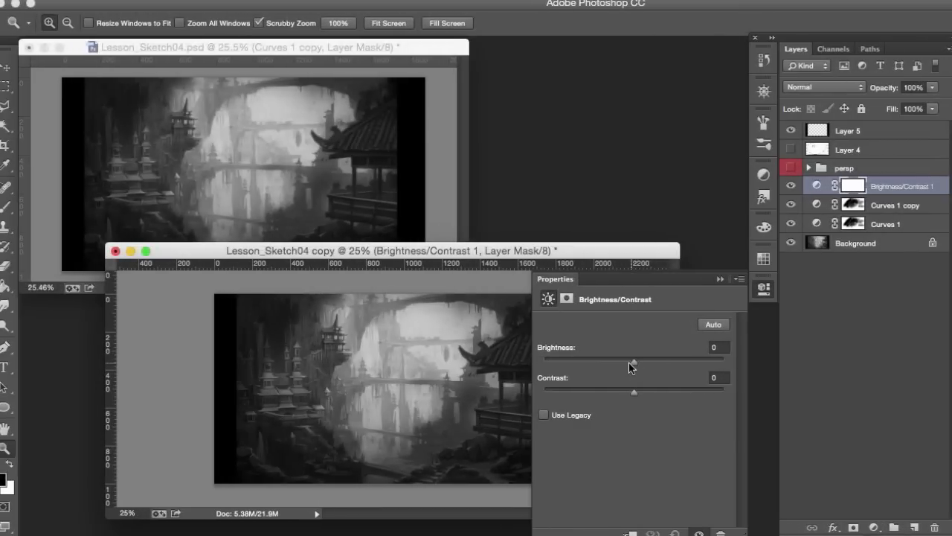
pyautogui.moveTo(633, 361); pyautogui.dragTo(647, 362)
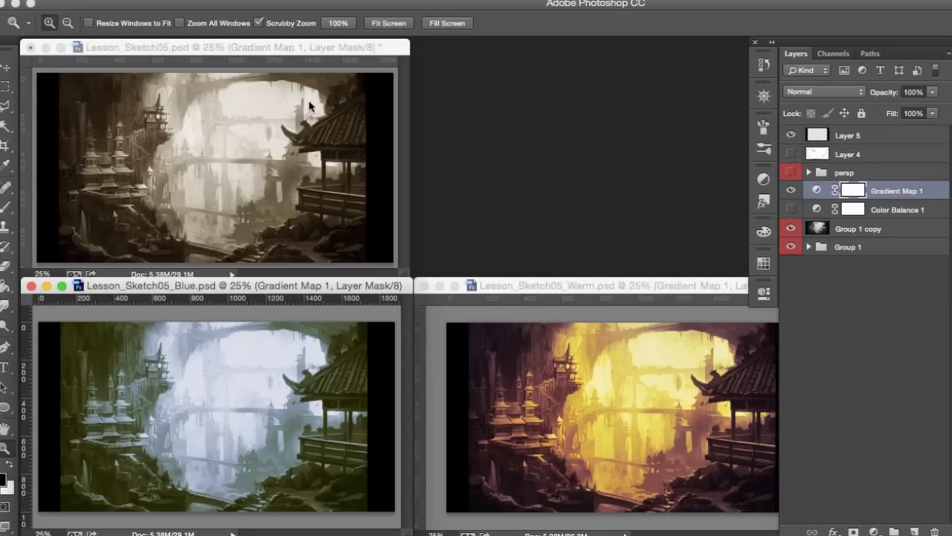
# Step: Switch to the Lesson_Sketch05_WarmDetailsLarge06.psd warm detailed painting
pyautogui.click(857, 229)
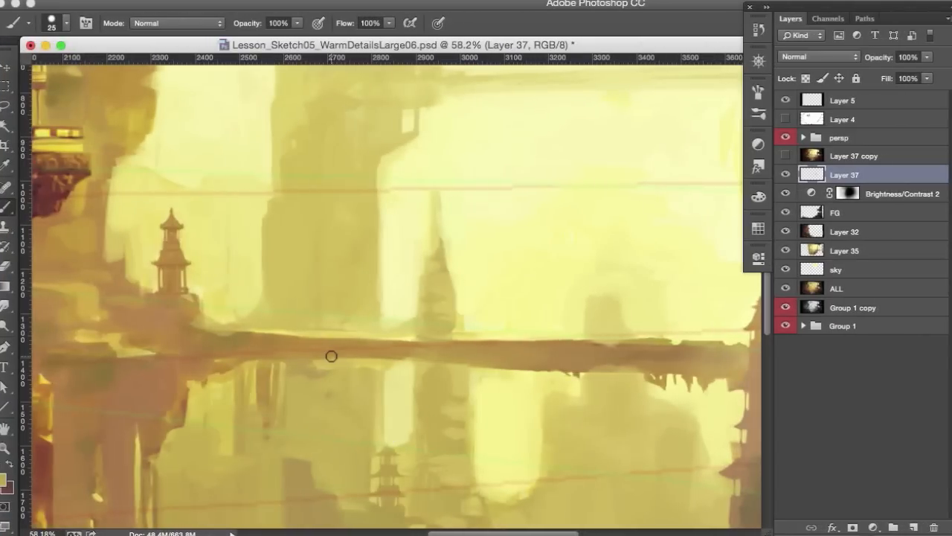
pyautogui.moveTo(324, 378)
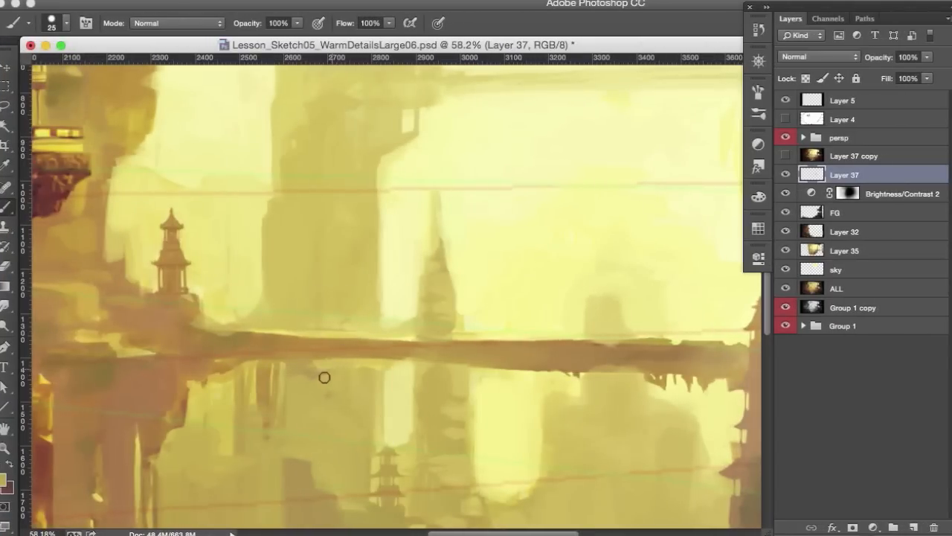